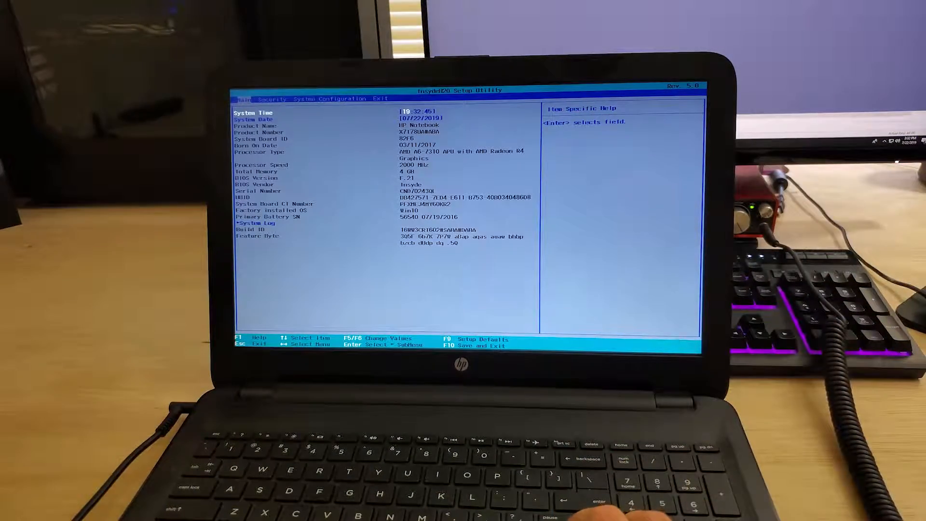
Move through Security to System Configuration and enter the Boot Options page
{"action": "key", "text": "Right"}
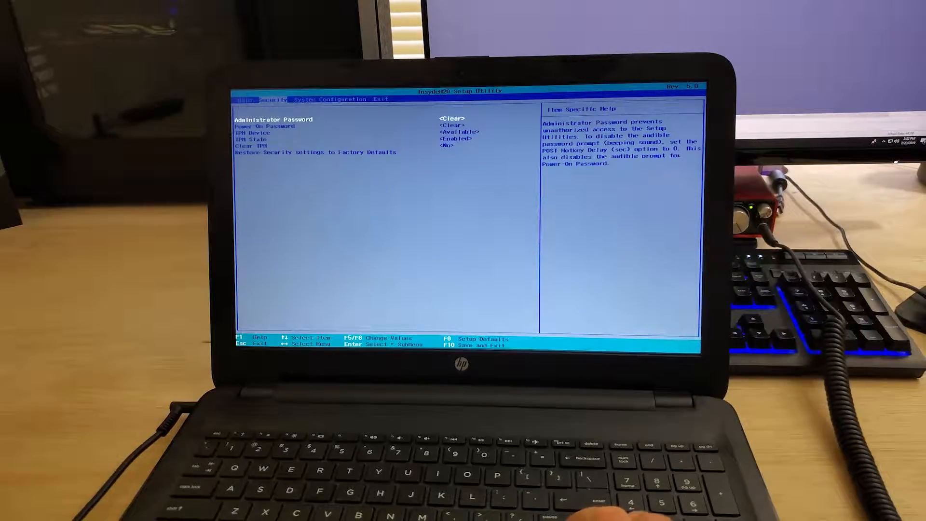
{"action": "key", "text": "right"}
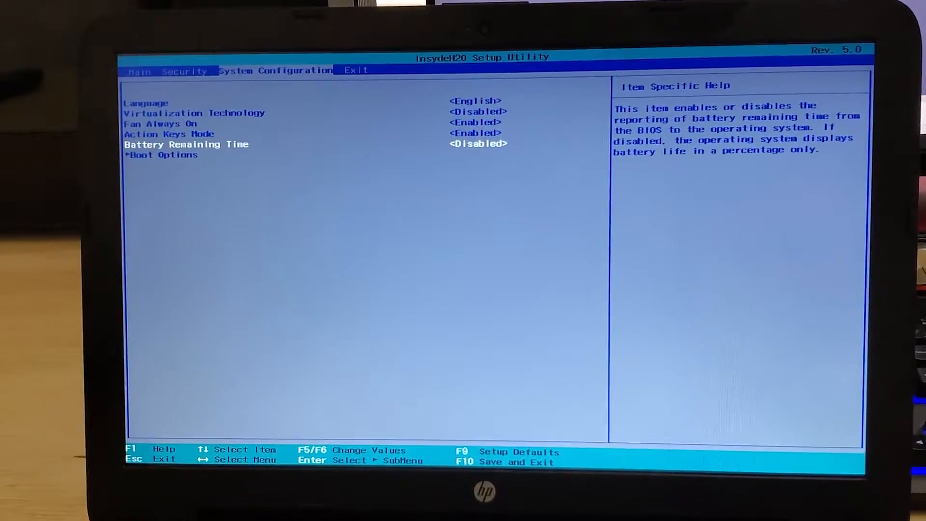
{"action": "key", "text": "Down"}
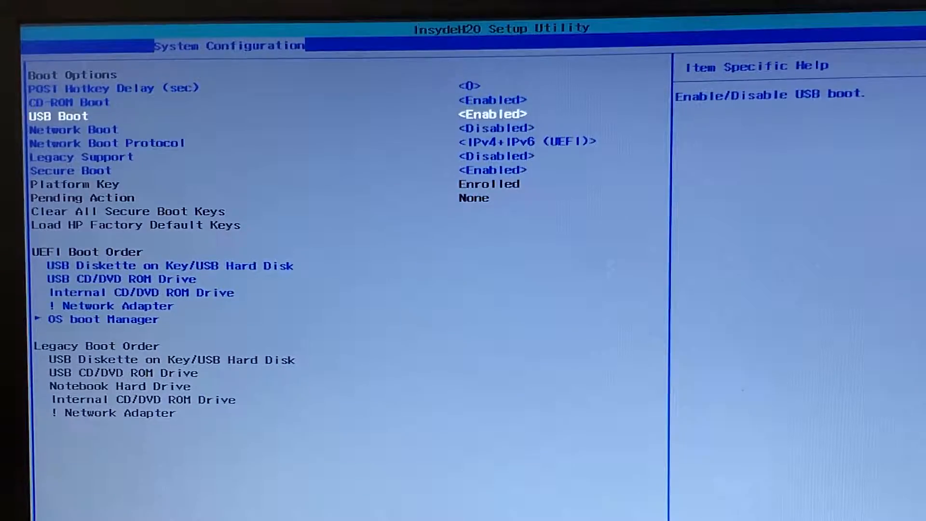
Move the USB Diskette on Key/USB Hard Disk entry below both CD/DVD drives in the UEFI boot order
{"action": "key", "text": "down"}
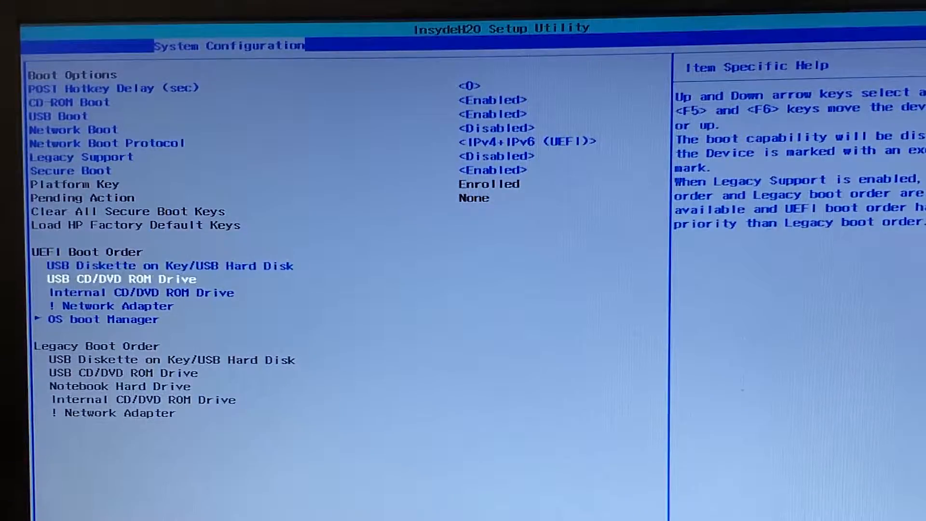
{"action": "key", "text": "Up"}
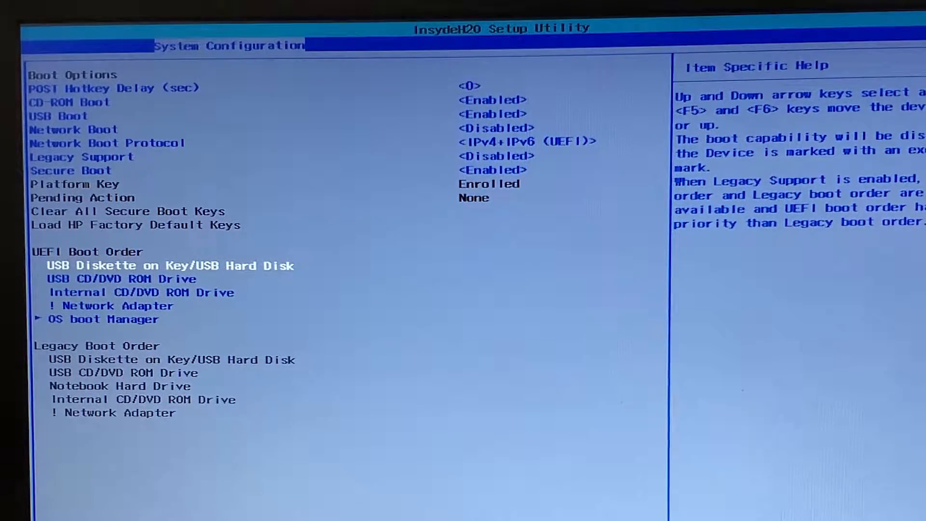
{"action": "key", "text": "F6"}
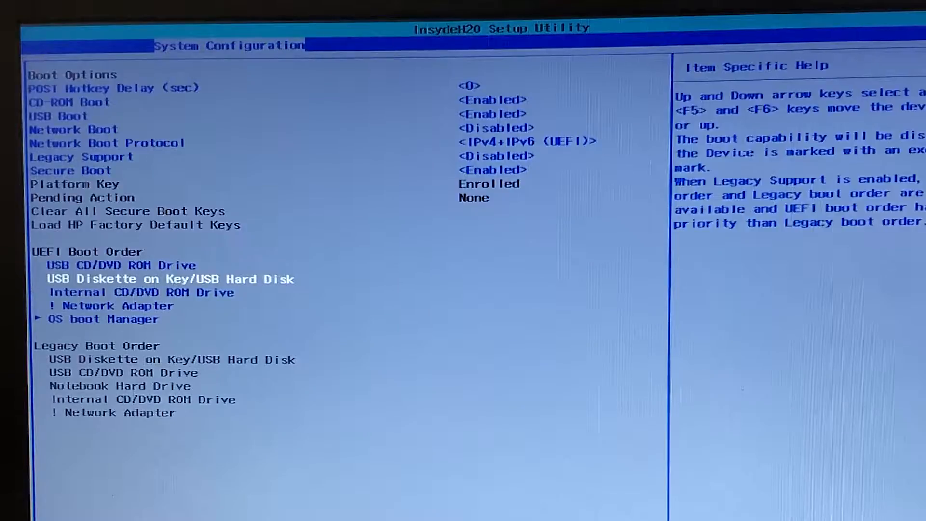
{"action": "key", "text": "F6"}
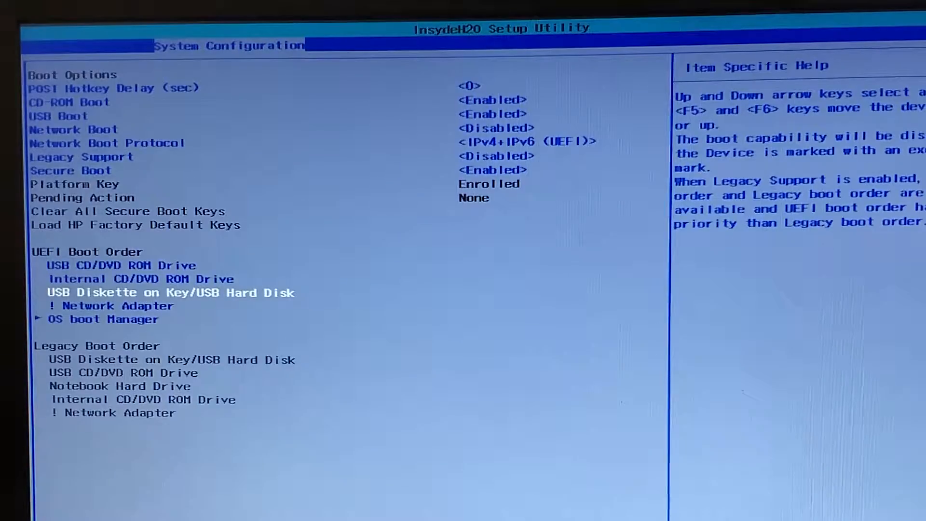
{"action": "key", "text": "F5"}
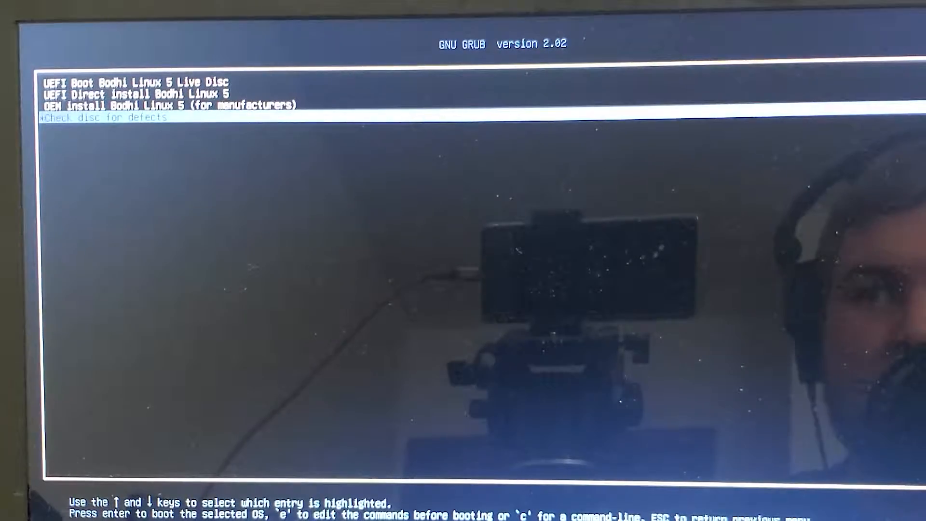
Toggle between the Live Disc and direct install entries, then boot the Bodhi Linux 5 Live Disc
{"action": "key", "text": "Up"}
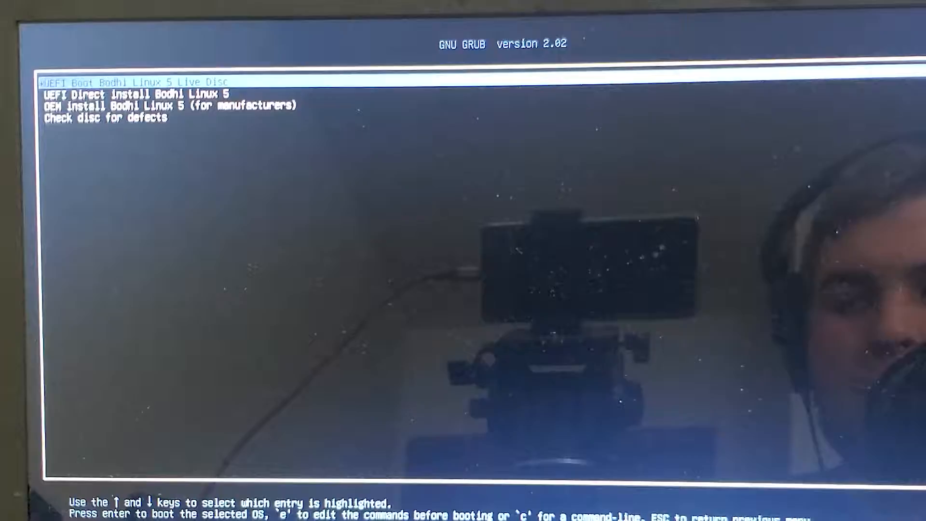
{"action": "key", "text": "Down"}
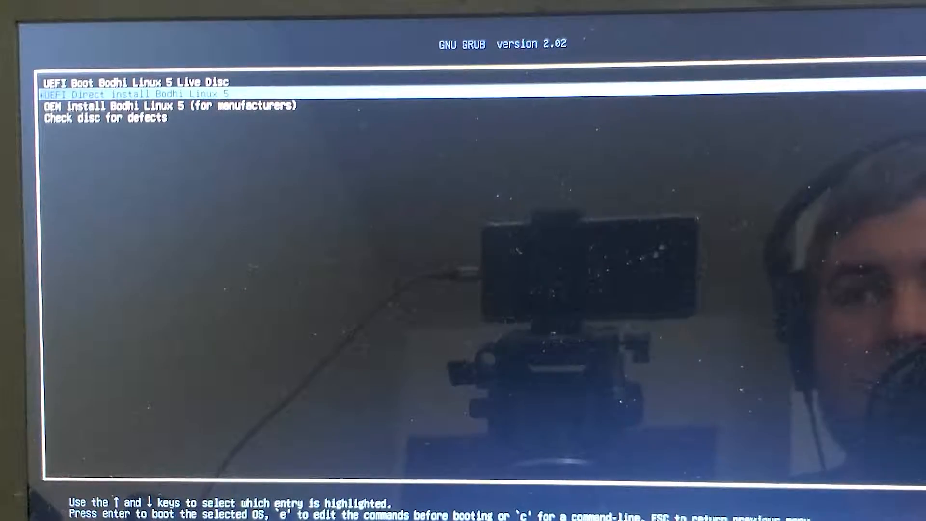
{"action": "key", "text": "Up"}
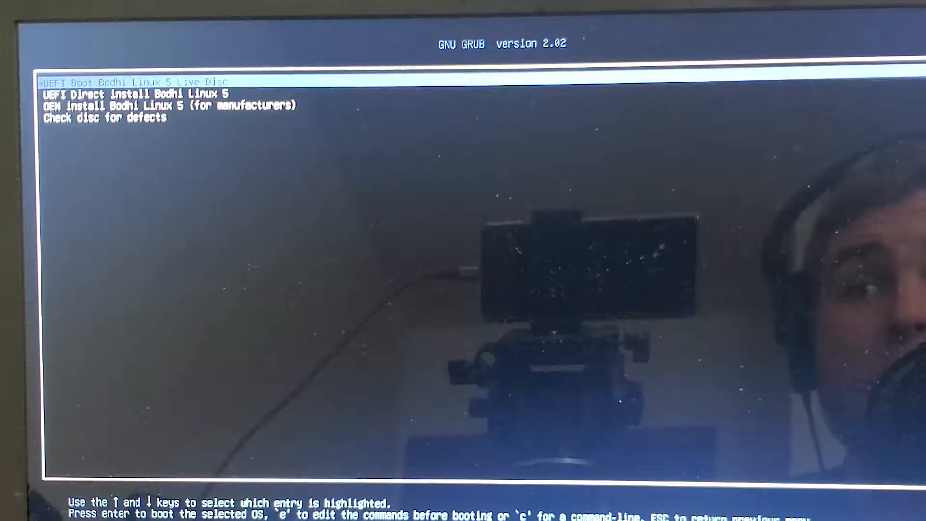
{"action": "key", "text": "Down"}
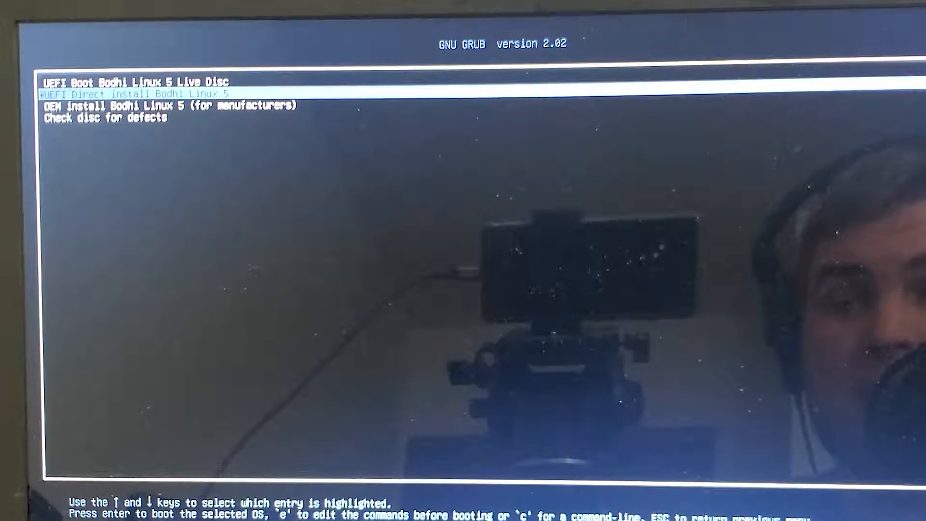
{"action": "key", "text": "Up"}
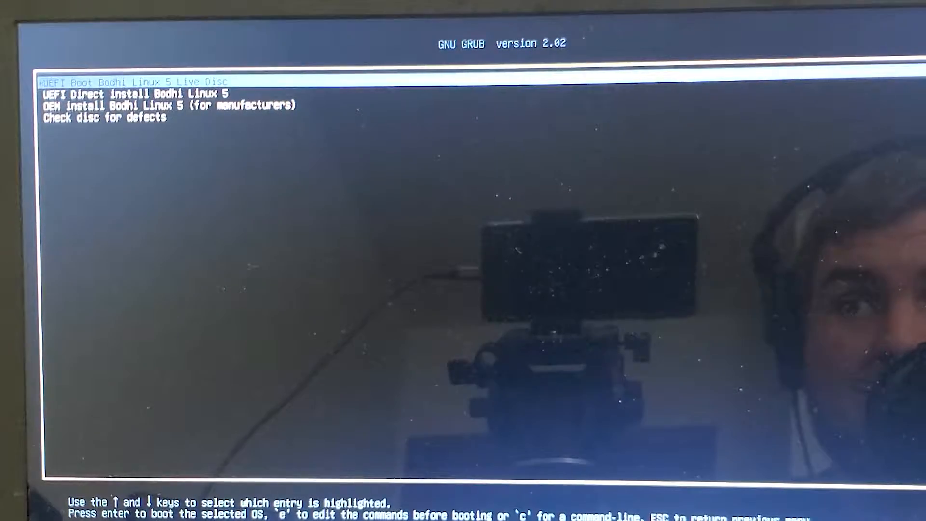
{"action": "key", "text": "Down"}
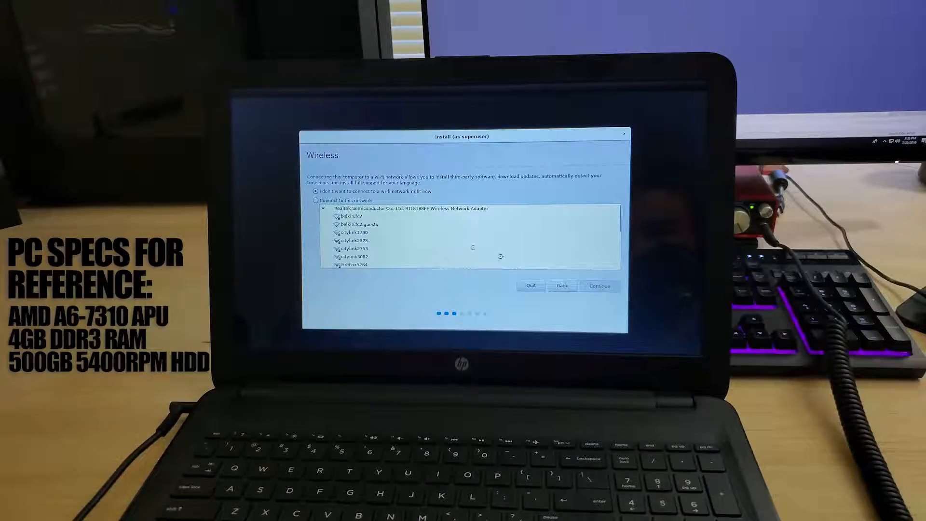
Continue without Wi-Fi, leave third-party software unticked, and proceed to Installation type
{"action": "left_click", "coordinate": [599, 285]}
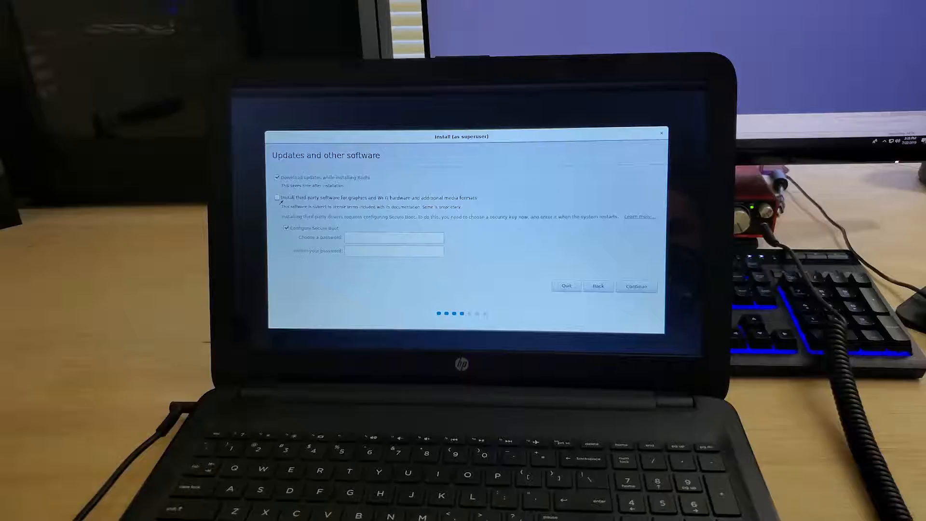
{"action": "left_click", "coordinate": [277, 196]}
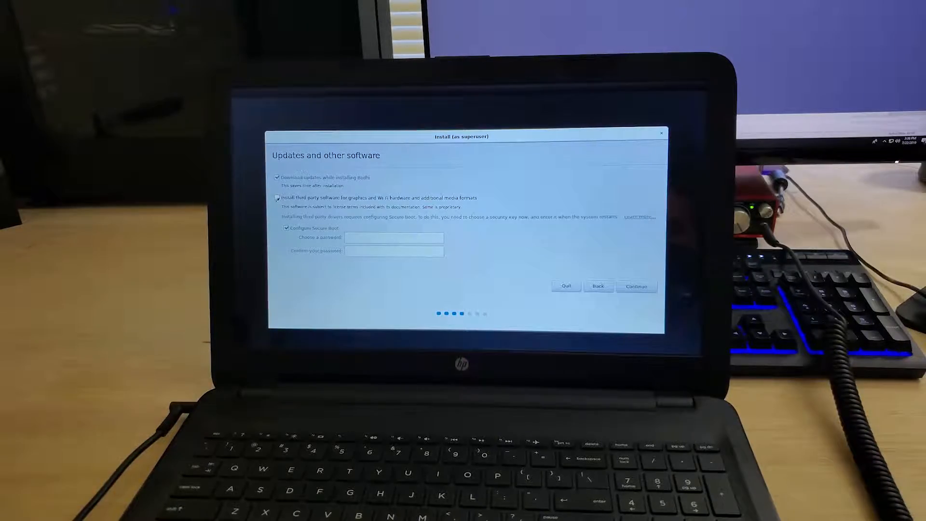
{"action": "left_click", "coordinate": [276, 197]}
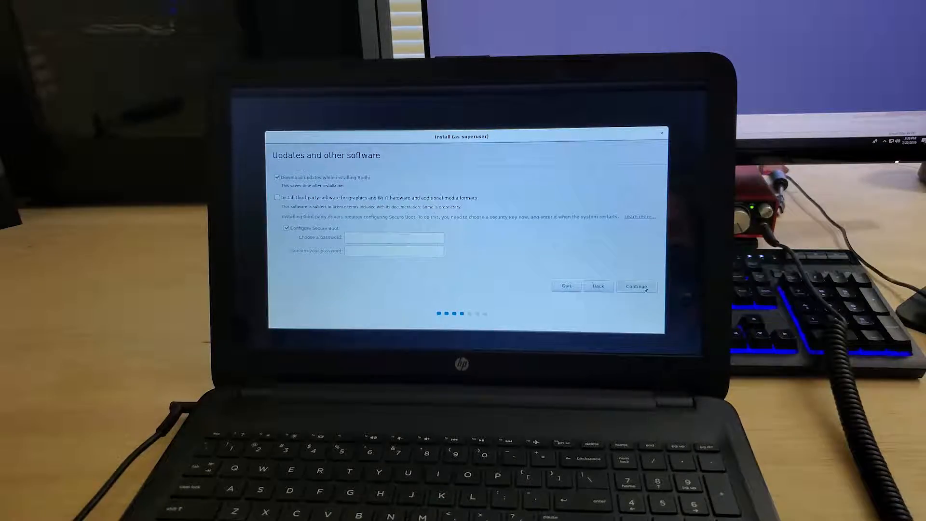
{"action": "left_click", "coordinate": [635, 287]}
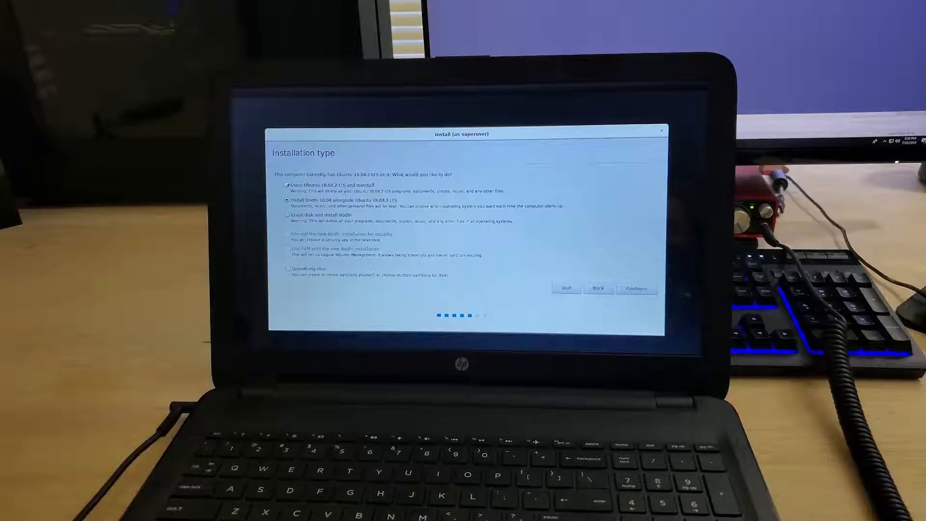
Try the installation type options and settle on 'Erase disk and install Bodhi'
{"action": "left_click", "coordinate": [287, 200]}
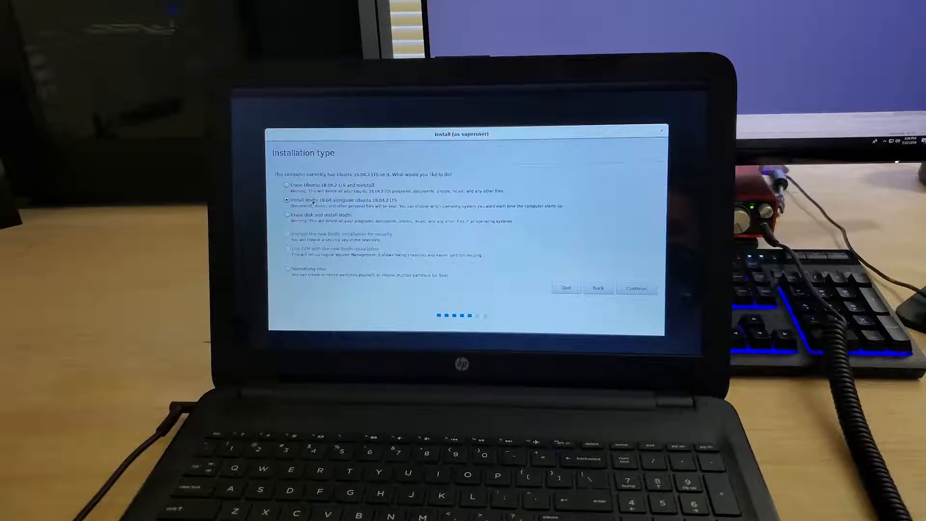
{"action": "left_click", "coordinate": [288, 185]}
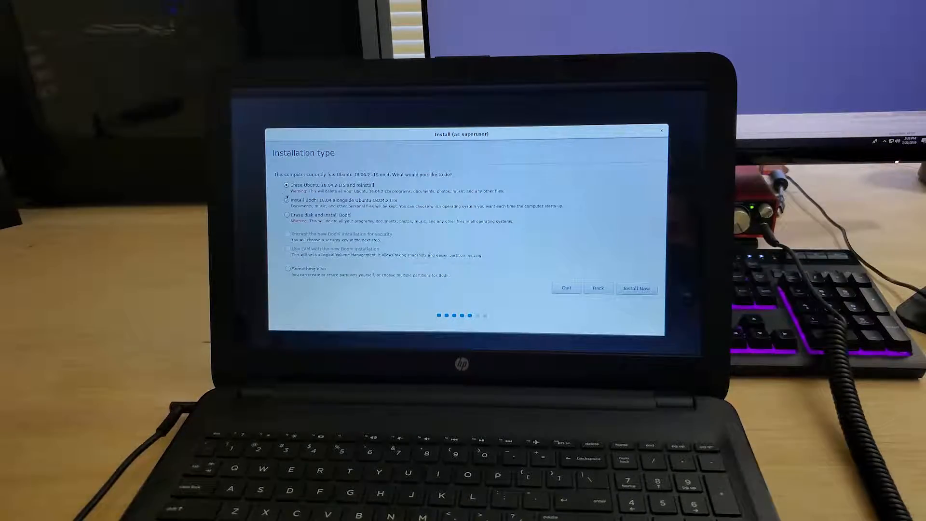
{"action": "left_click", "coordinate": [287, 214]}
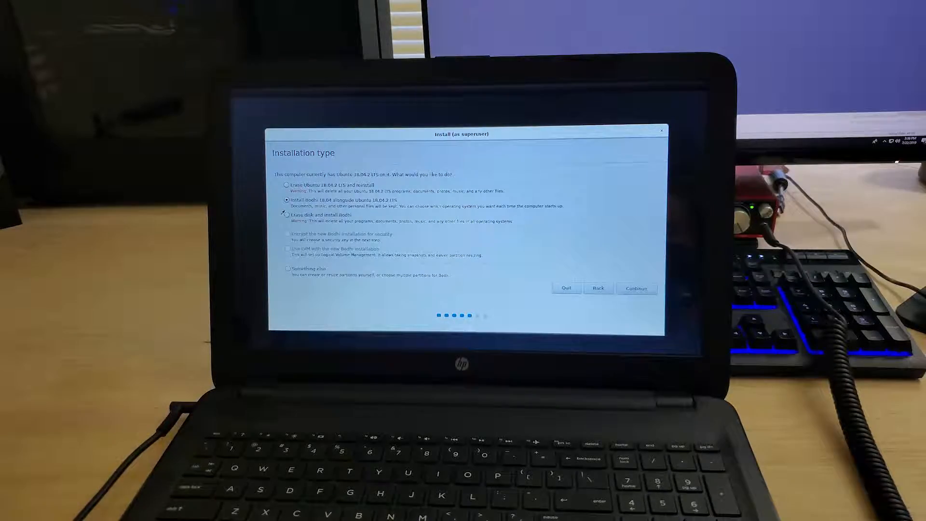
{"action": "left_click", "coordinate": [287, 215]}
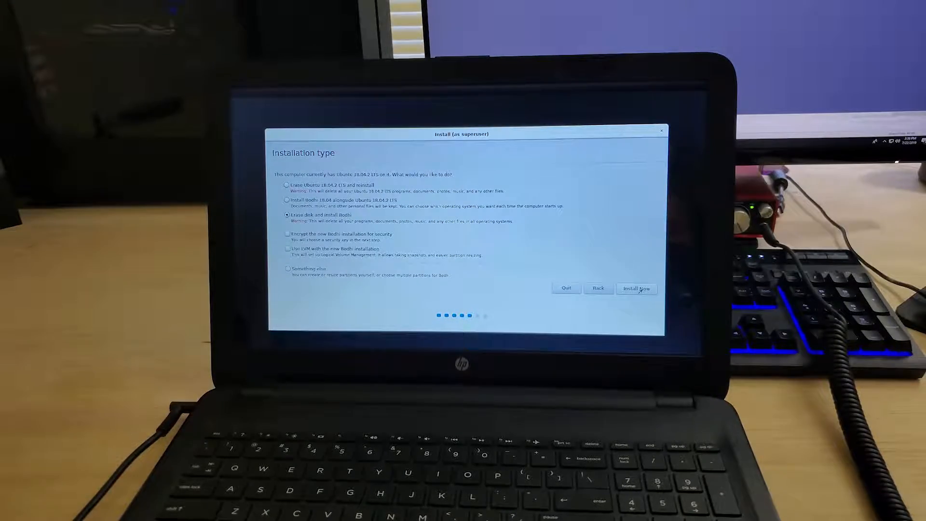
Start the installation with Install Now and confirm writing the changes to disk
{"action": "left_click", "coordinate": [636, 288]}
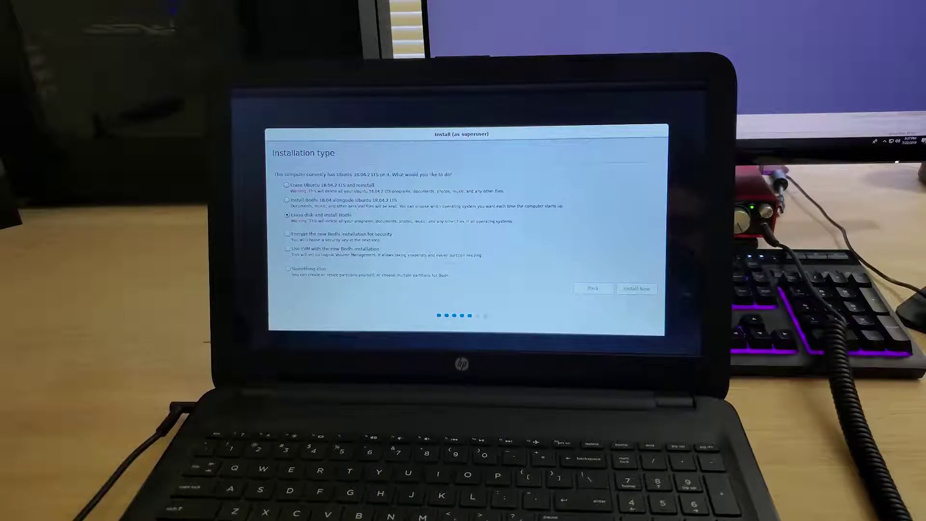
{"action": "left_click", "coordinate": [637, 288]}
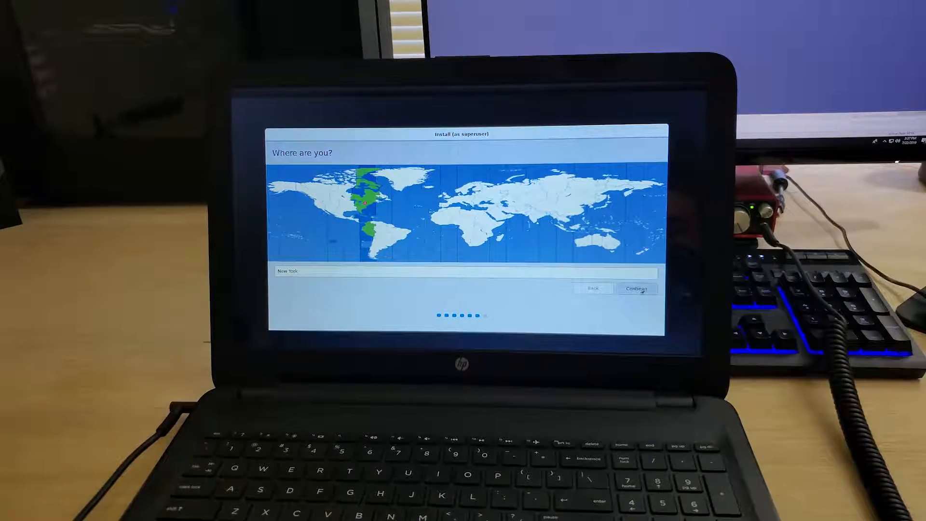
Keep New York, create user 'crapbox' with a password and automatic login, and continue
{"action": "left_click", "coordinate": [636, 288]}
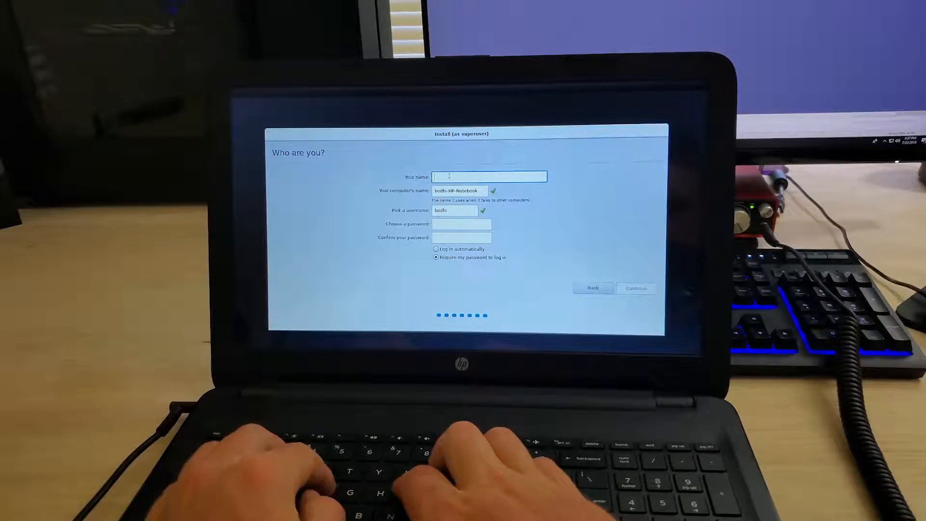
{"action": "type", "text": "crapbox"}
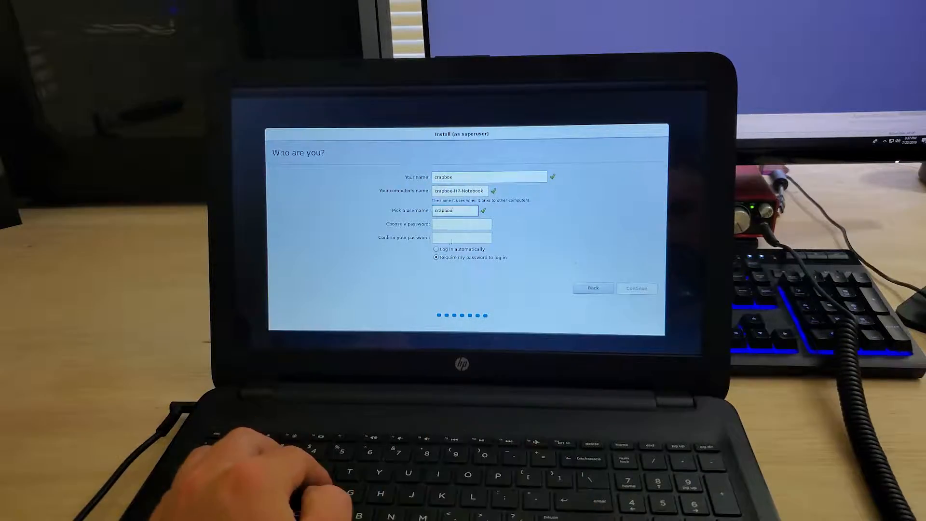
{"action": "type", "text": "••"}
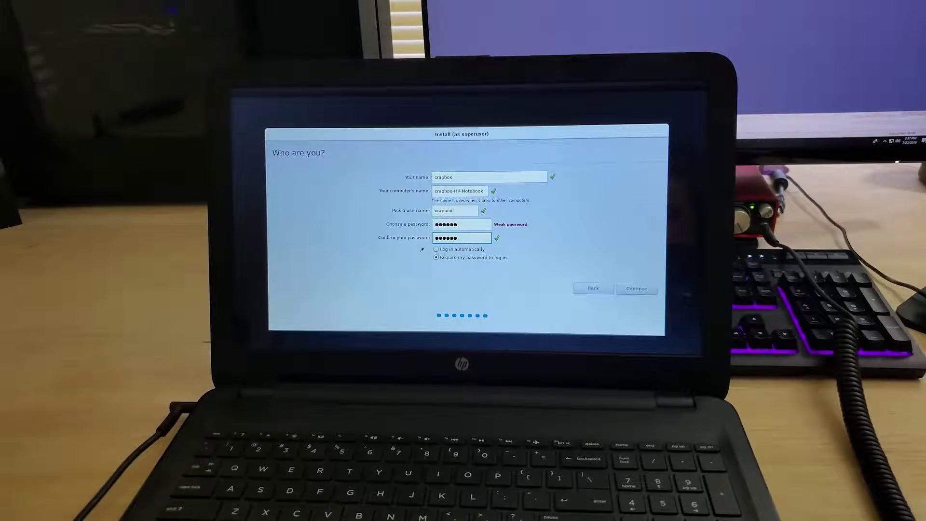
{"action": "left_click", "coordinate": [436, 249]}
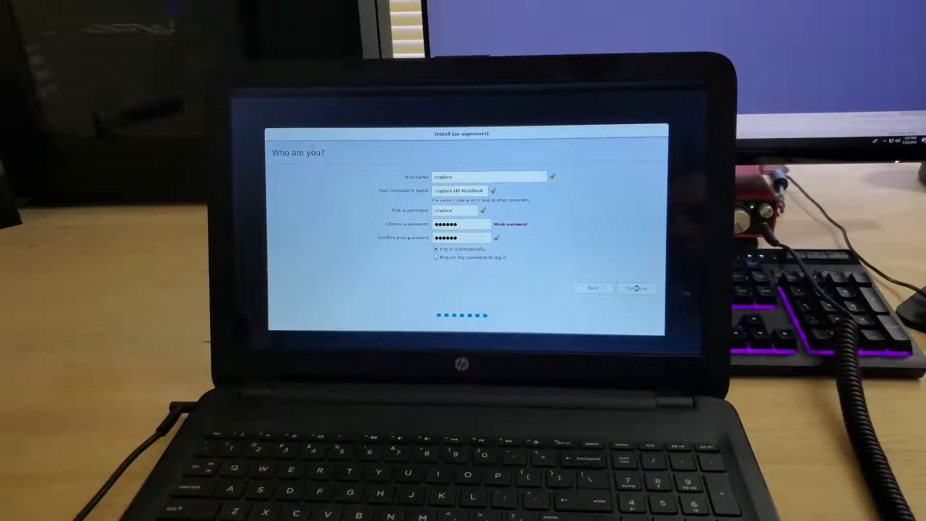
{"action": "left_click", "coordinate": [635, 289]}
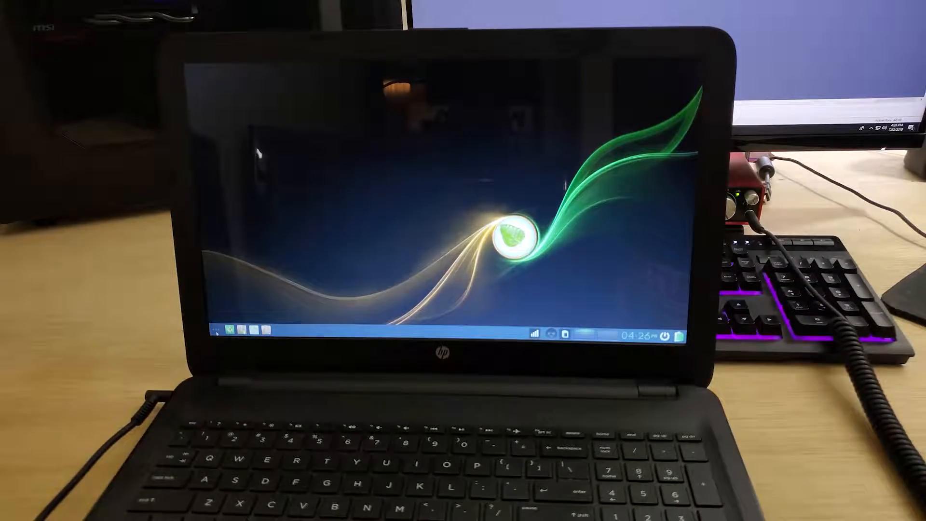
Bring up the Bodhi main desktop menu on the freshly booted system
{"action": "left_click", "coordinate": [217, 333]}
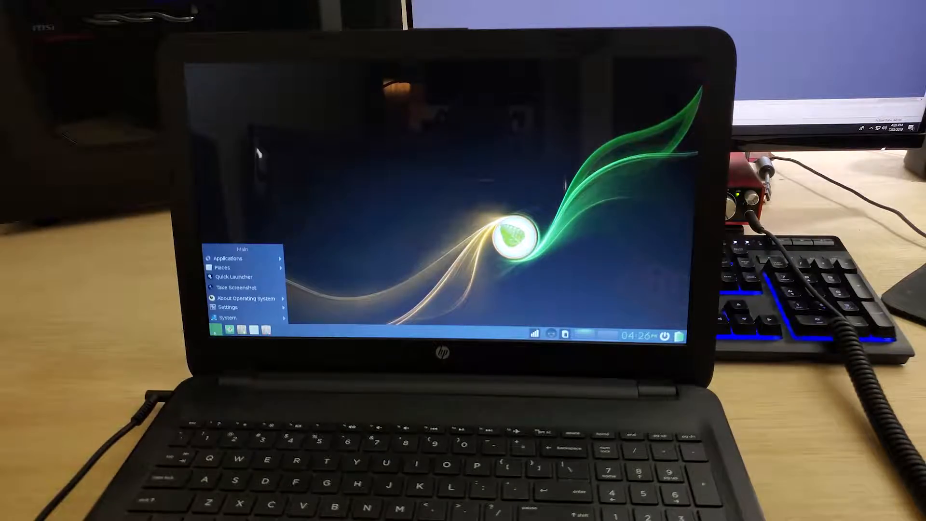
Launch the Terminology terminal from the desktop menu's system tools
{"action": "left_click", "coordinate": [226, 258]}
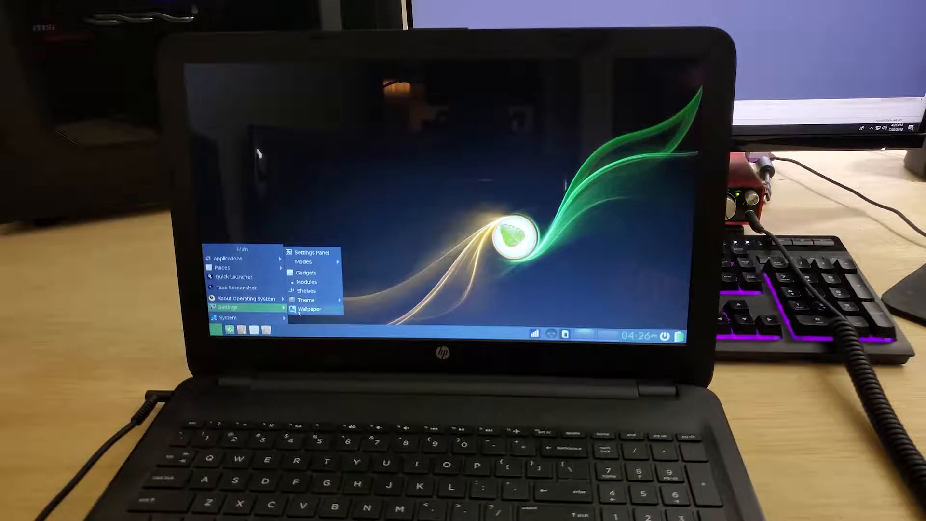
{"action": "mouse_move", "coordinate": [306, 272]}
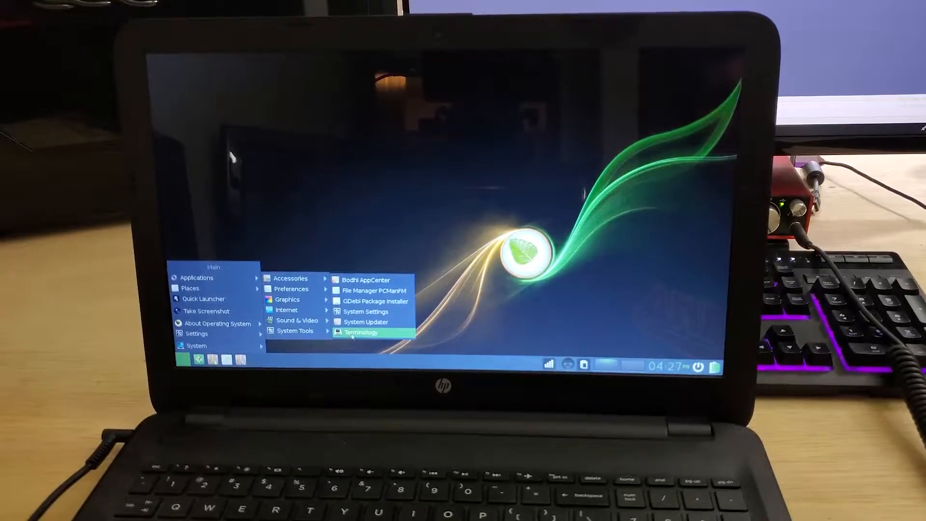
{"action": "left_click", "coordinate": [360, 332]}
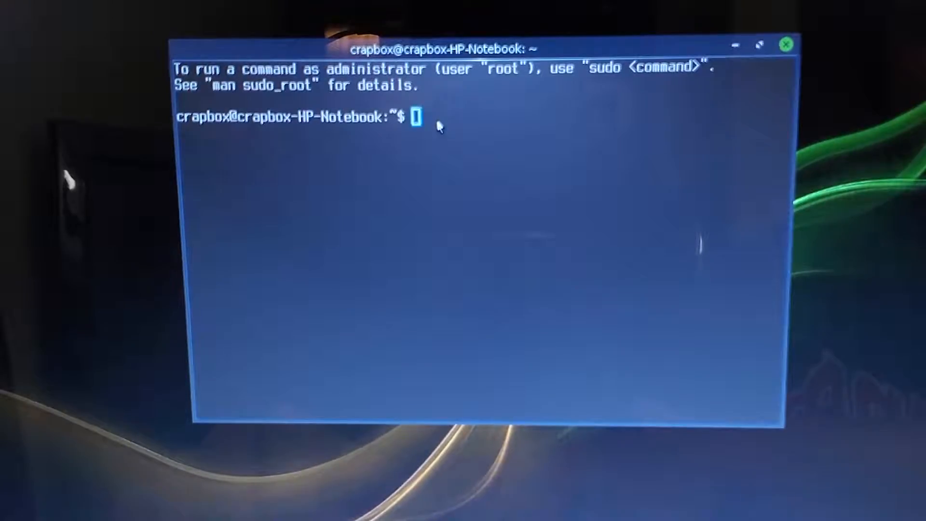
Run sudo apt-get update to refresh the package lists from the repositories
{"action": "type", "text": "sudo apt-"}
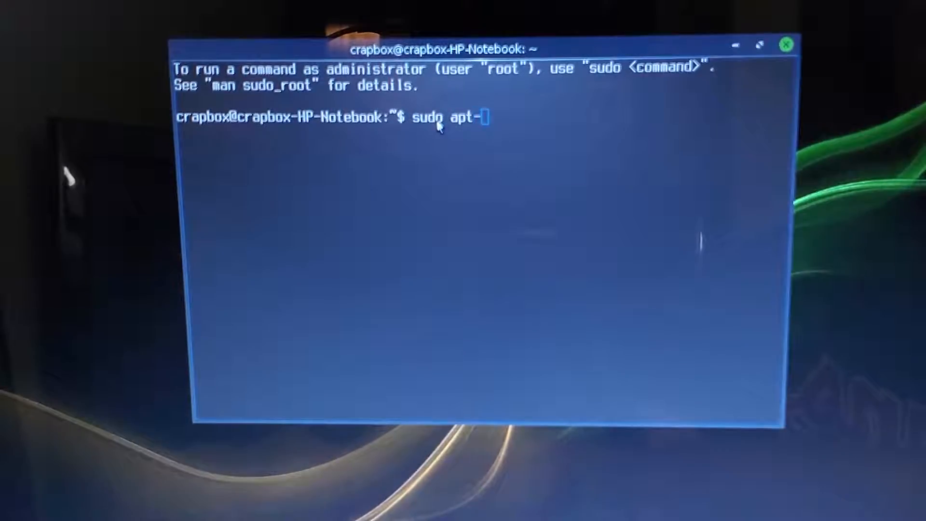
{"action": "type", "text": "get up"}
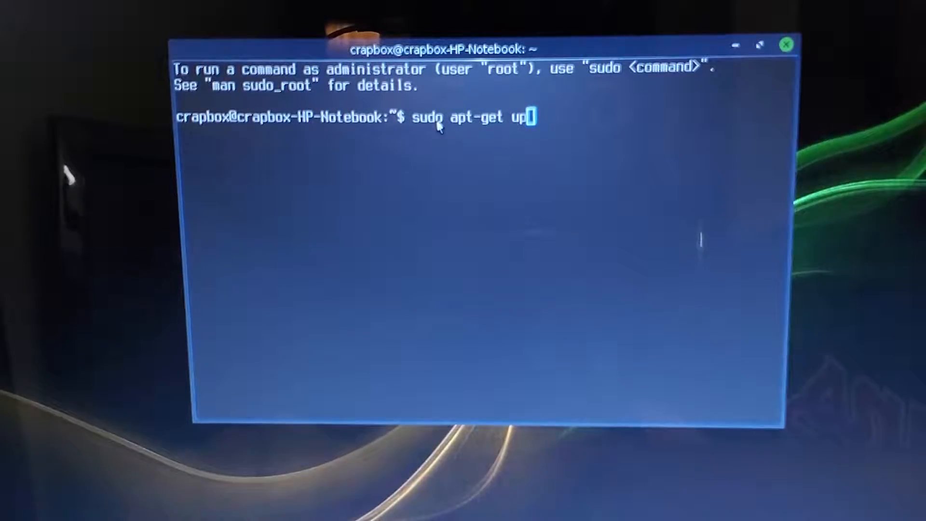
{"action": "type", "text": "date"}
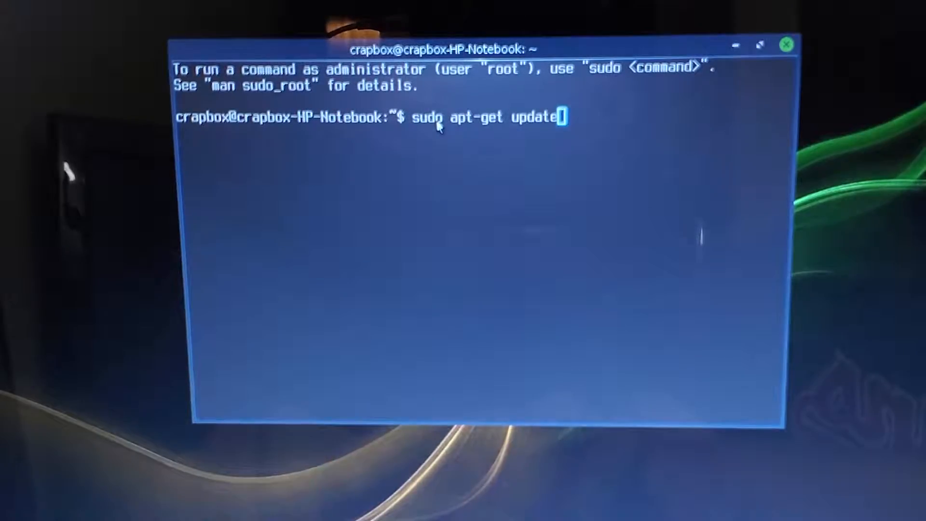
{"action": "key", "text": "Return"}
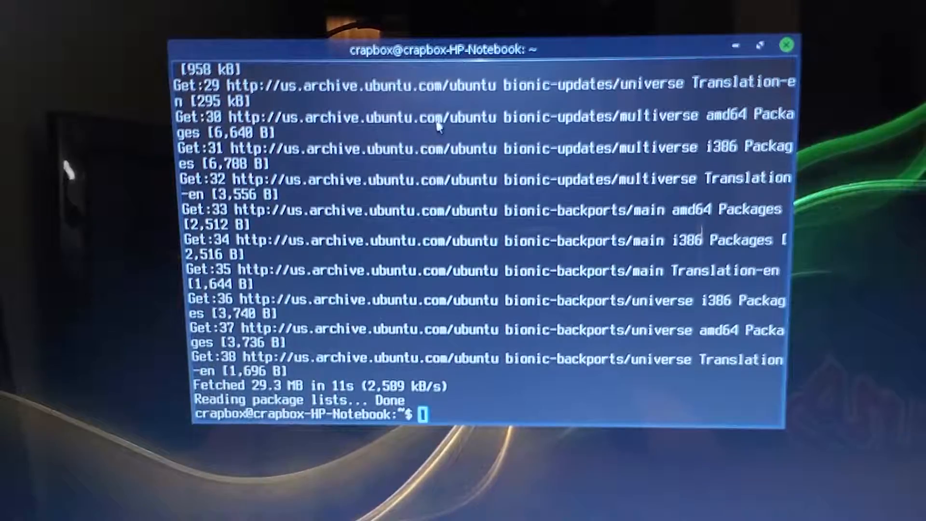
Run sudo apt-get install firefox, correcting a mistyped letter along the way
{"action": "type", "text": "sudo"}
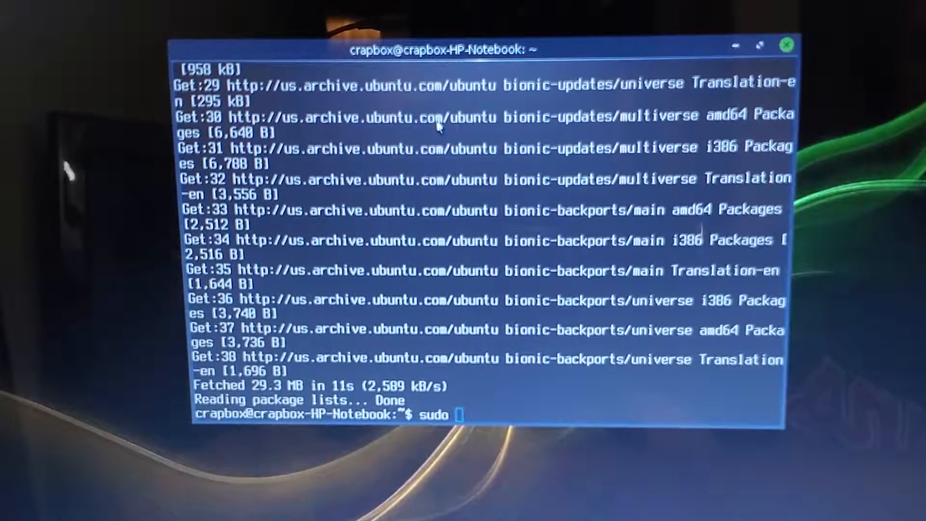
{"action": "type", "text": "d"}
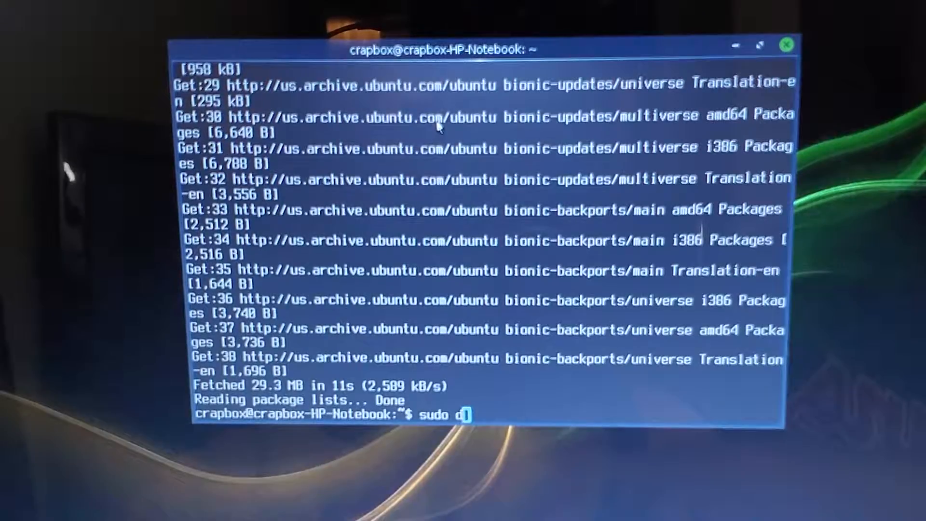
{"action": "key", "text": "Backspace"}
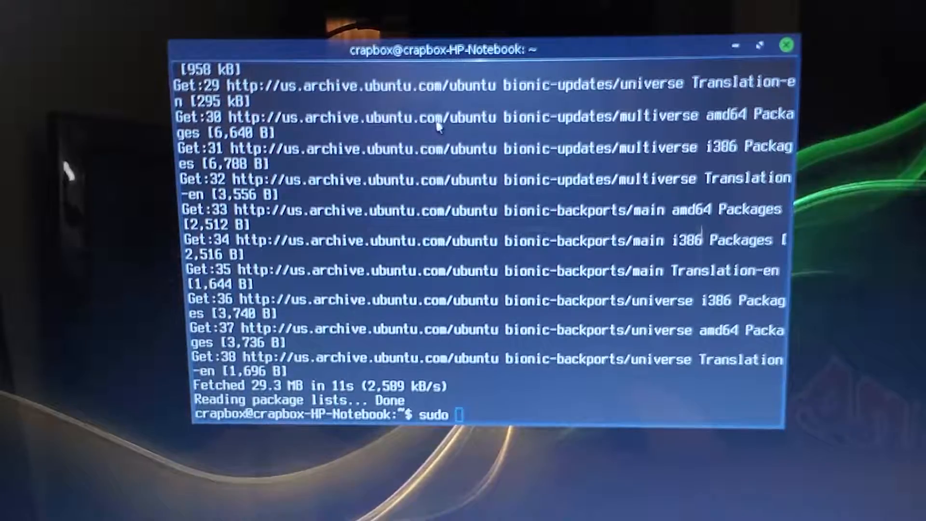
{"action": "type", "text": "p"}
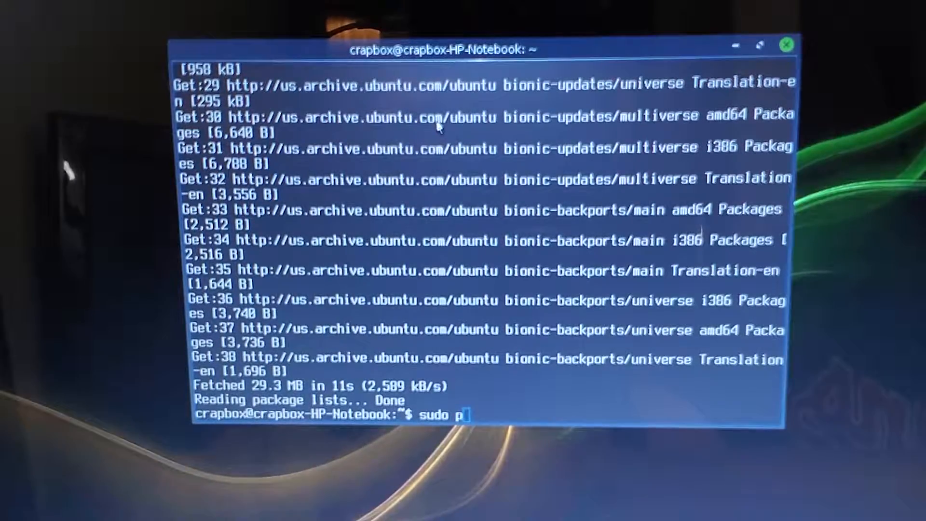
{"action": "type", "text": "apt-get"}
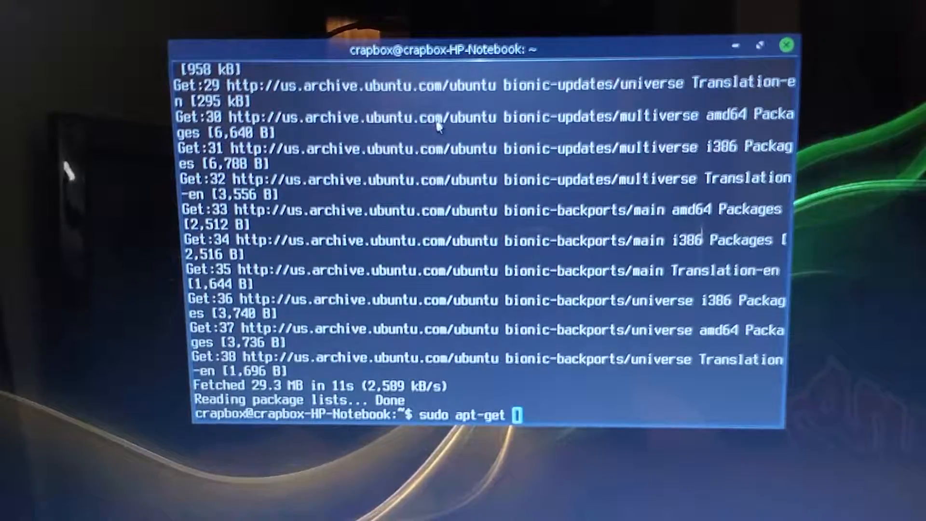
{"action": "type", "text": "install"}
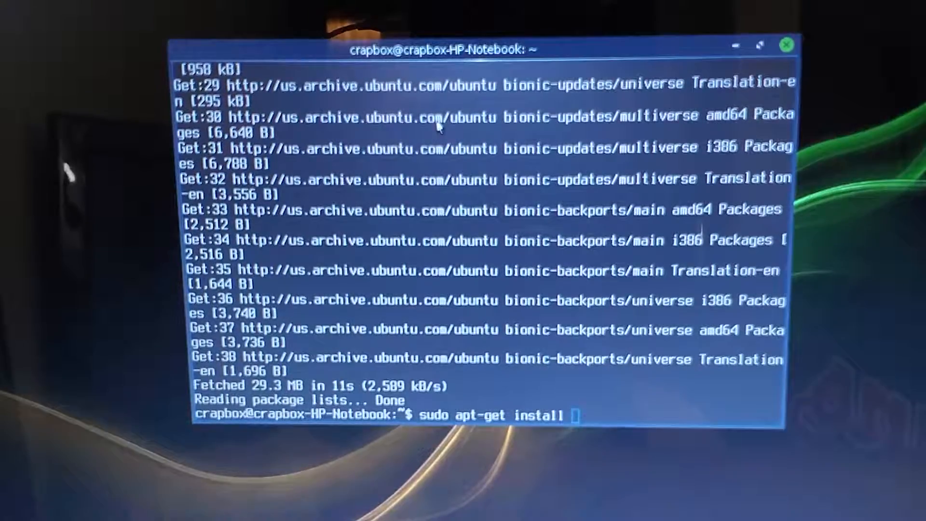
{"action": "type", "text": "firefox"}
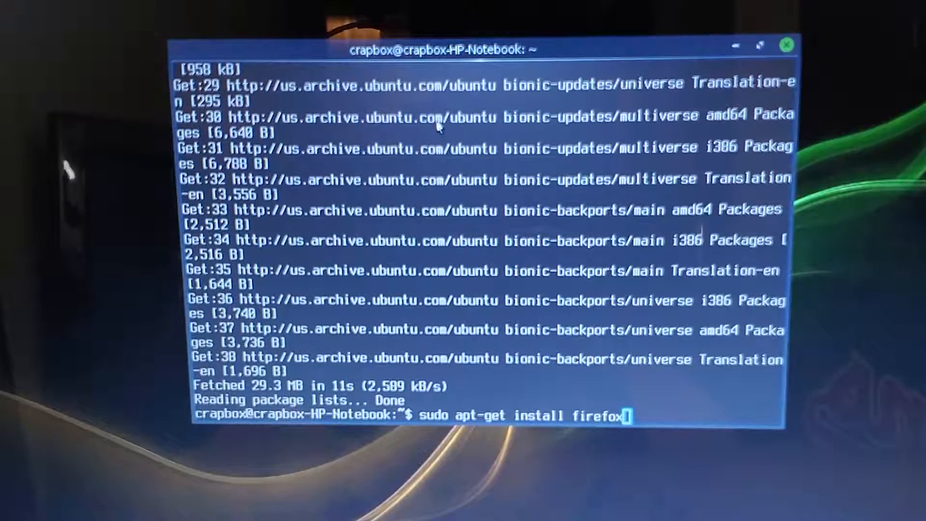
{"action": "key", "text": "Return"}
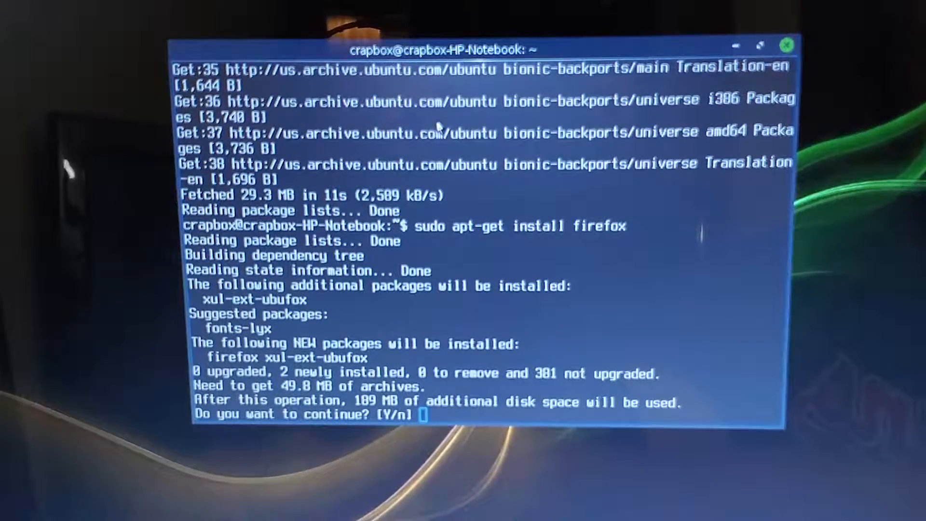
Confirm with 'y' to download and install Firefox and xul-ext-ubufox
{"action": "type", "text": "y"}
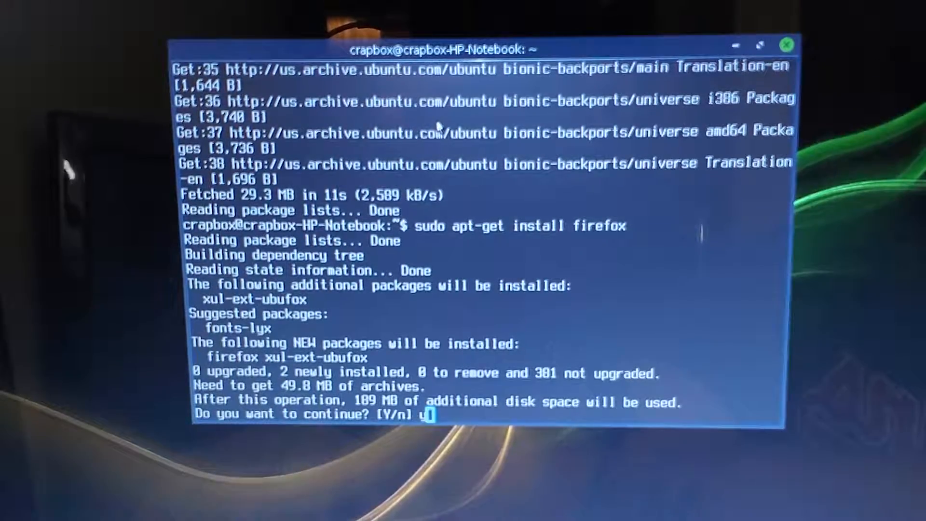
{"action": "key", "text": "Return"}
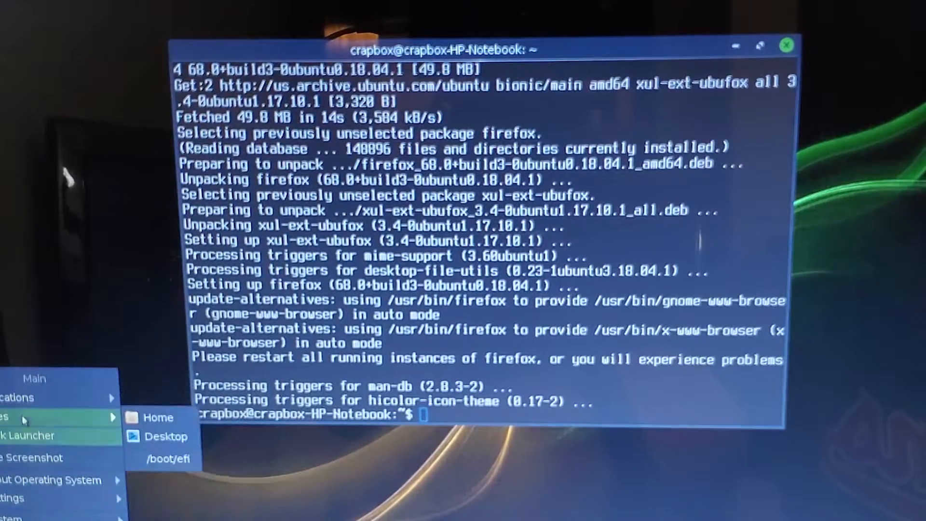
{"action": "mouse_move", "coordinate": [178, 474]}
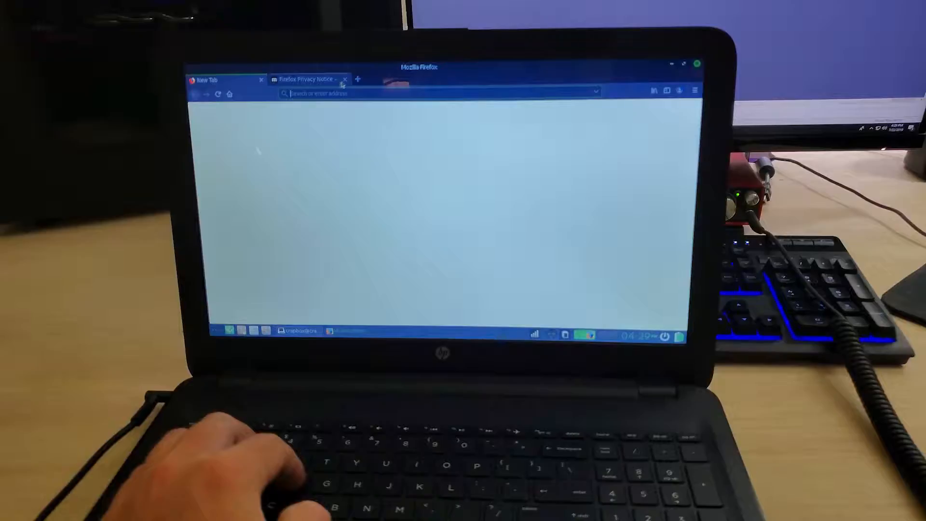
Dismiss Firefox's privacy notice and start a video from the YouTube home page
{"action": "left_click", "coordinate": [344, 78]}
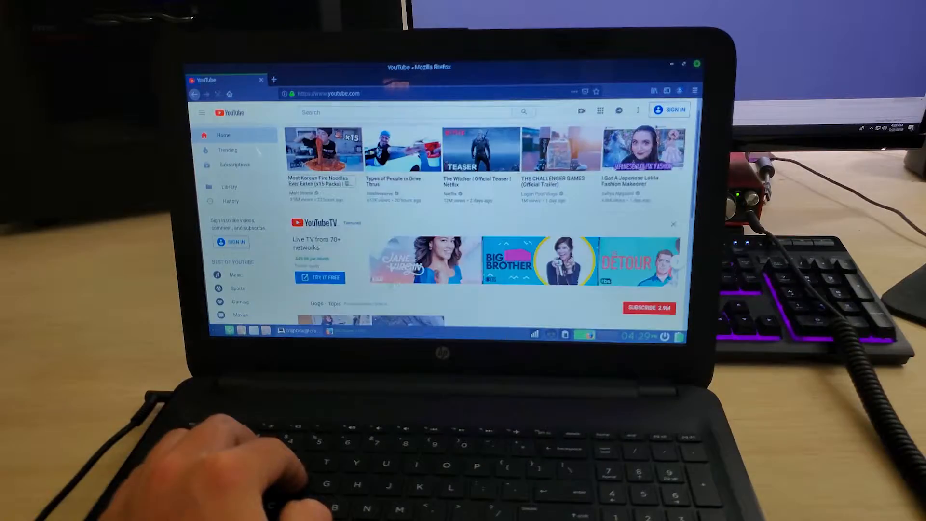
{"action": "left_click", "coordinate": [319, 148]}
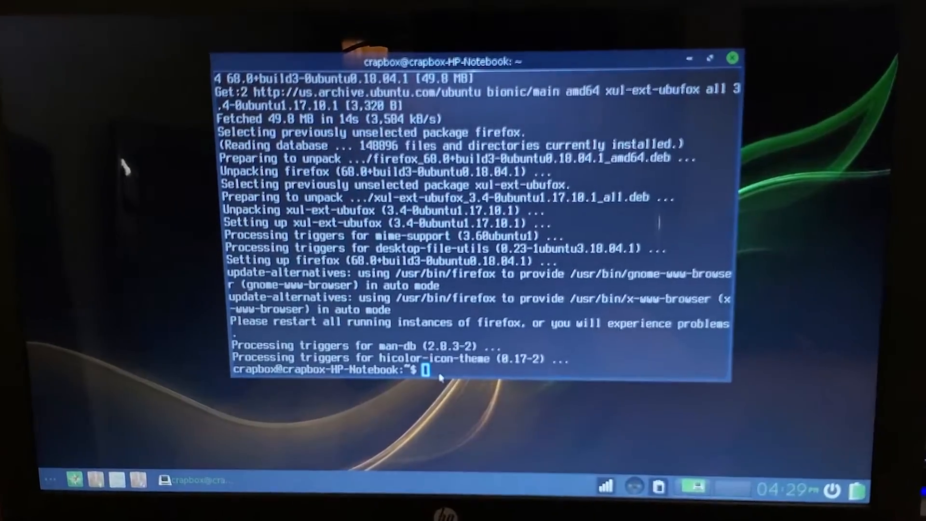
Run 'sudo apt-get upgrade' so the updated packages start downloading
{"action": "type", "text": "sudo apt"}
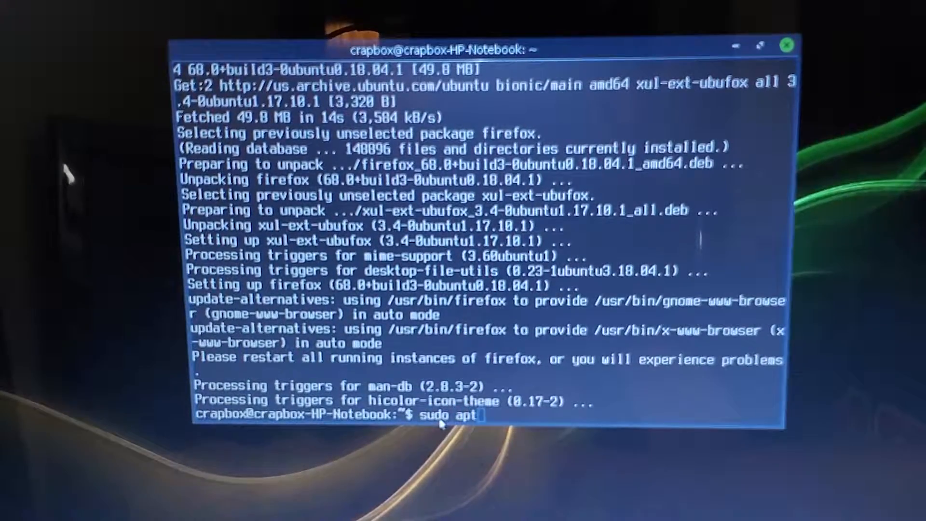
{"action": "type", "text": "-get upgr"}
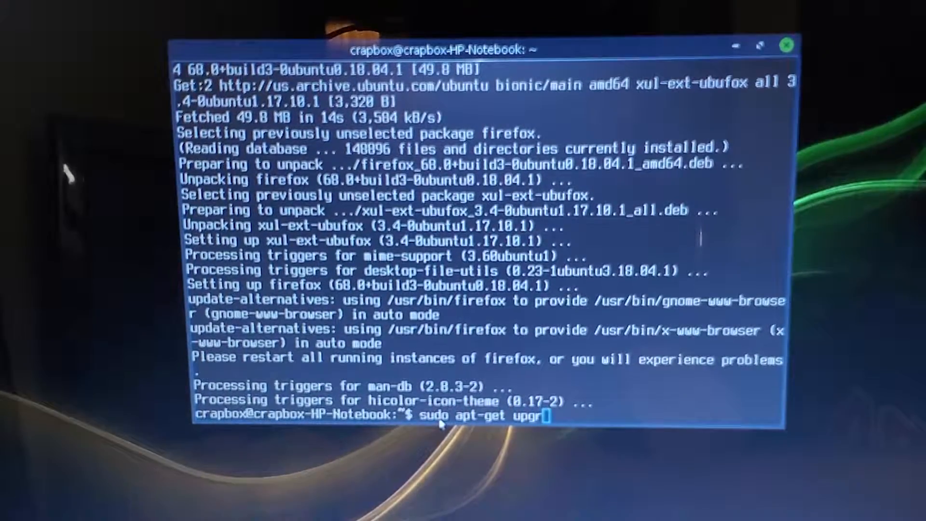
{"action": "type", "text": "ade"}
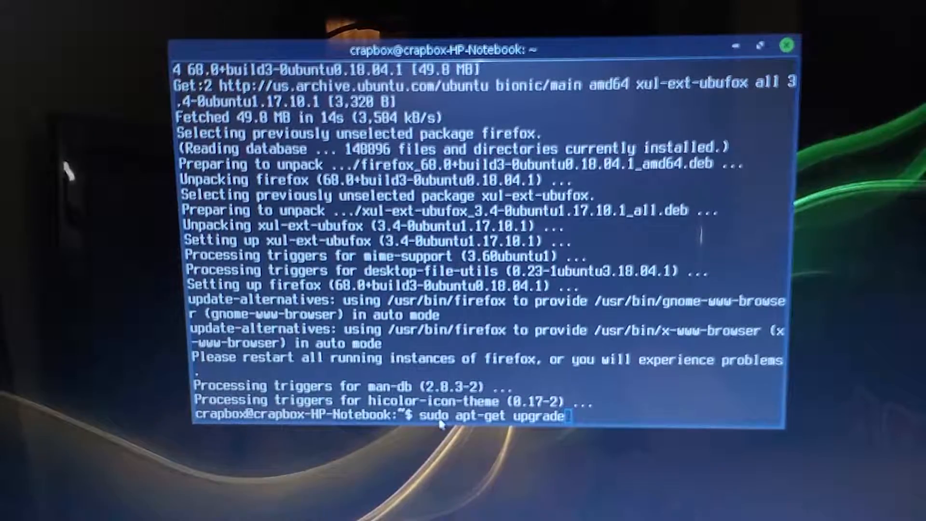
{"action": "key", "text": "Return"}
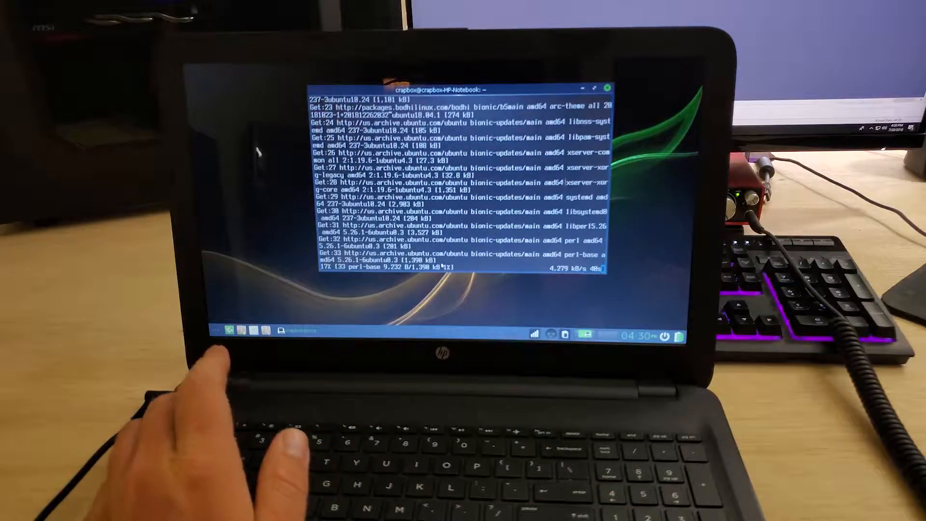
{"action": "left_click", "coordinate": [203, 330]}
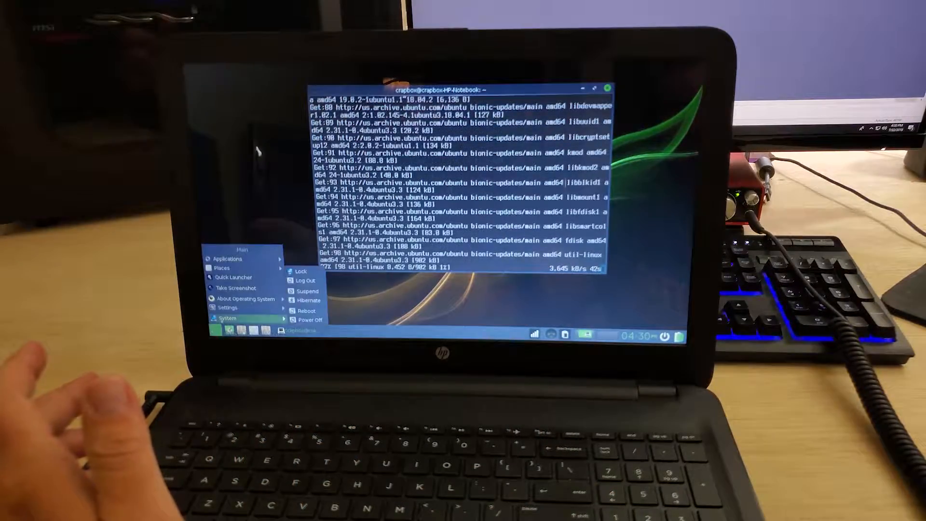
{"action": "left_click", "coordinate": [228, 258]}
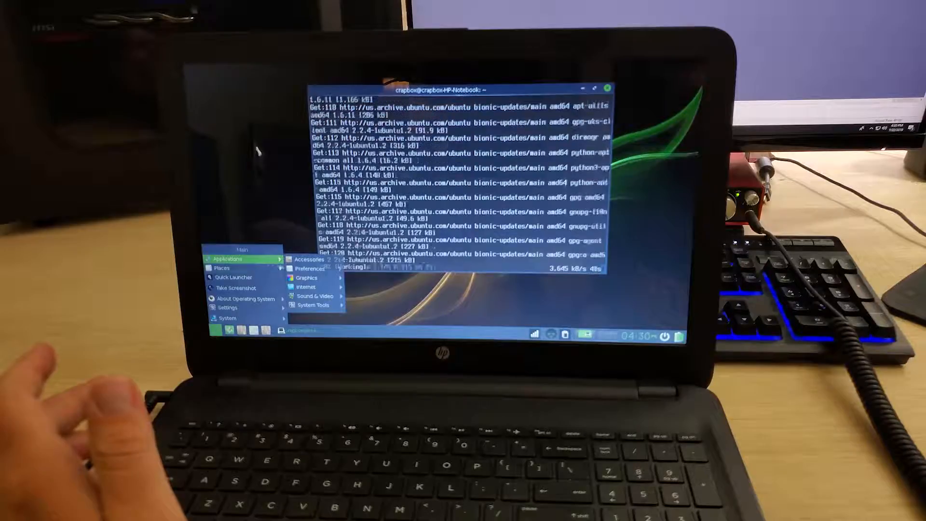
{"action": "mouse_move", "coordinate": [306, 278]}
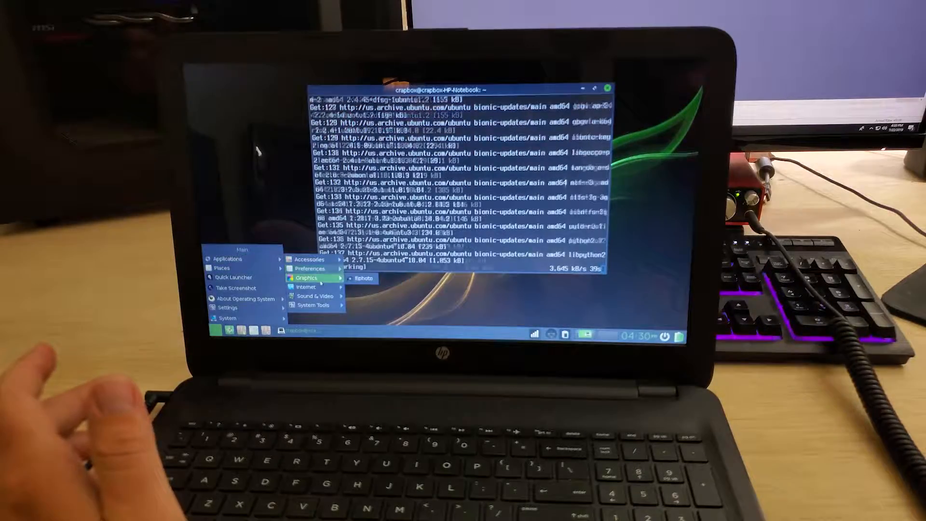
{"action": "mouse_move", "coordinate": [310, 269]}
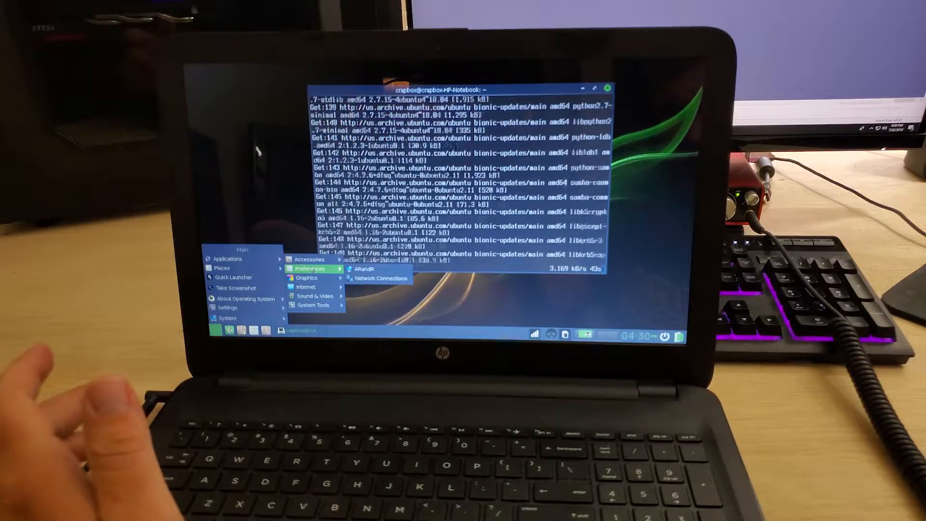